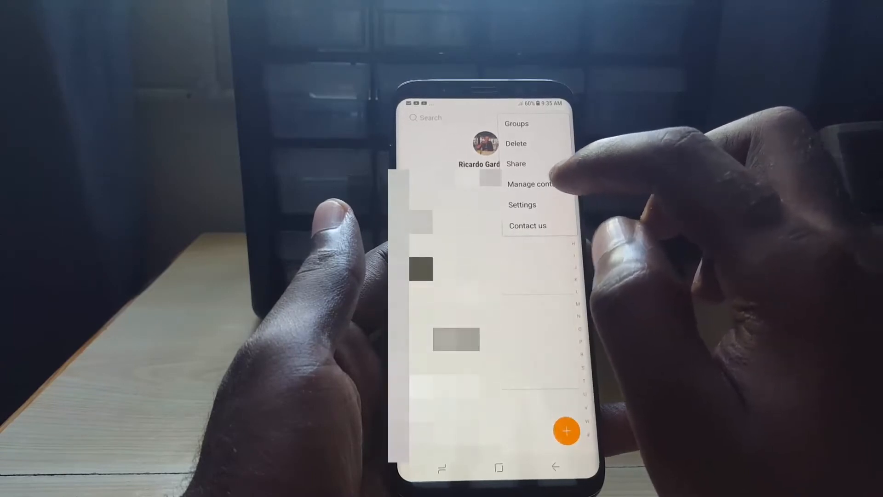
- Reach the Import/Export contacts screen via Manage contacts
left_click(530, 184)
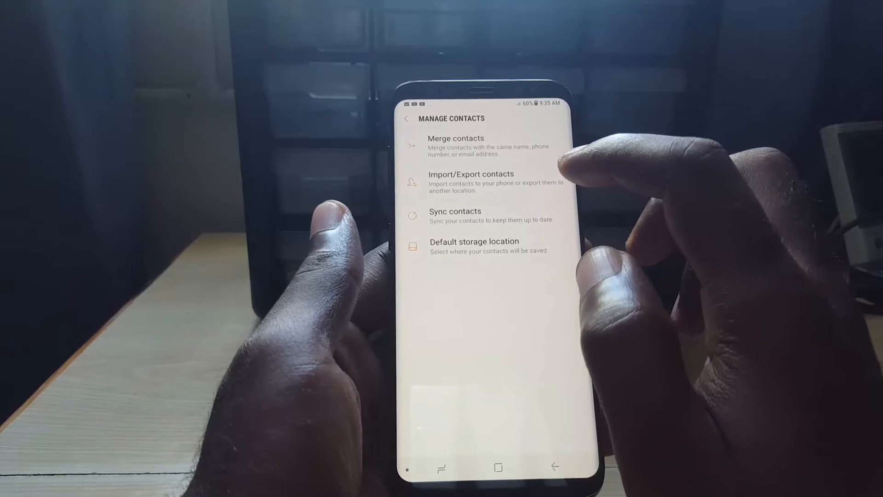
left_click(480, 182)
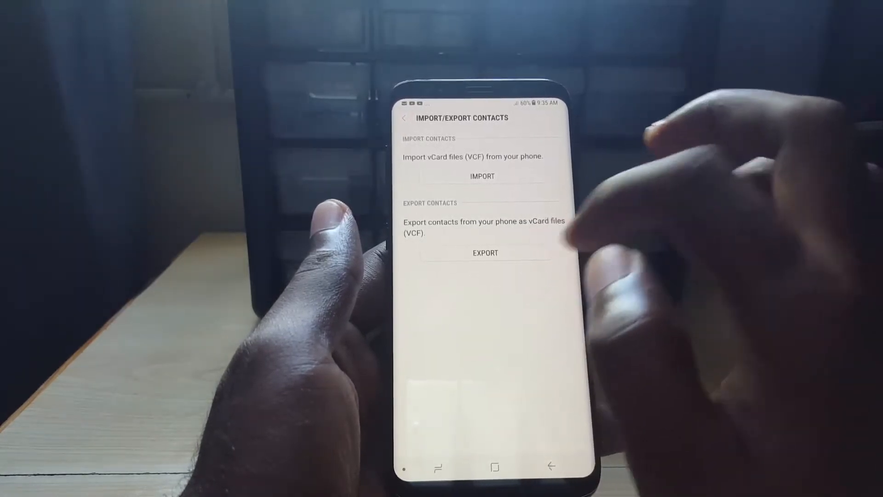
- Export the phone's 387 contacts as Contacts.vcf to the SD card and confirm completion
left_click(485, 253)
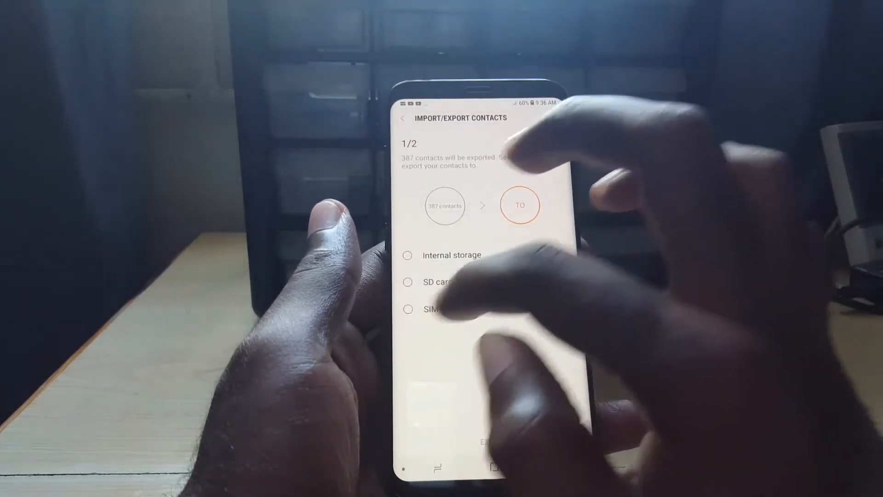
left_click(407, 282)
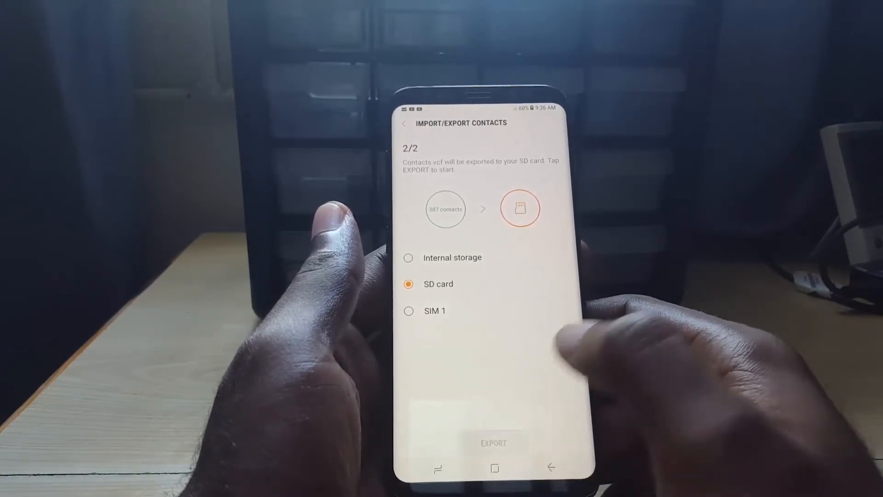
left_click(494, 443)
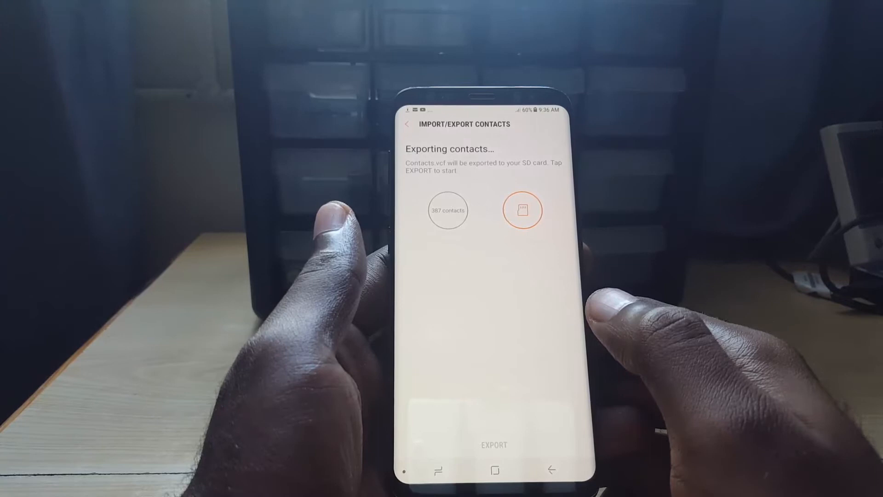
left_click(522, 210)
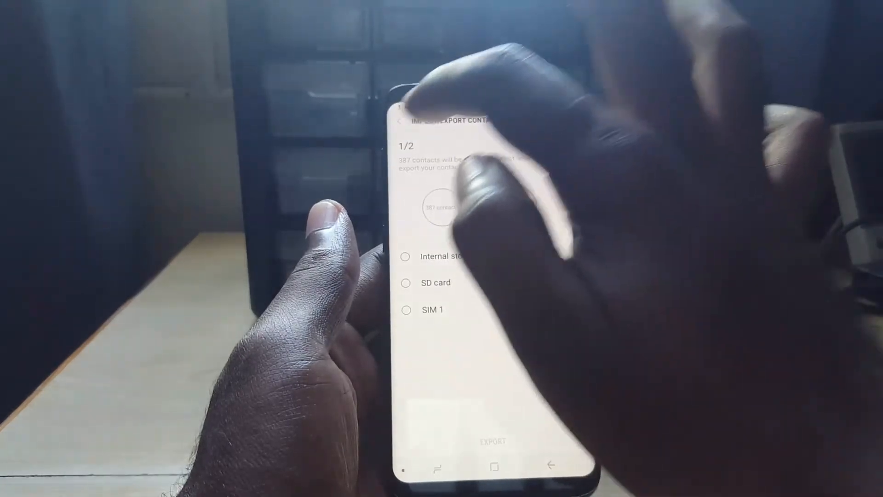
- Import the vCard file from the SD card into Phone contacts
left_click(403, 122)
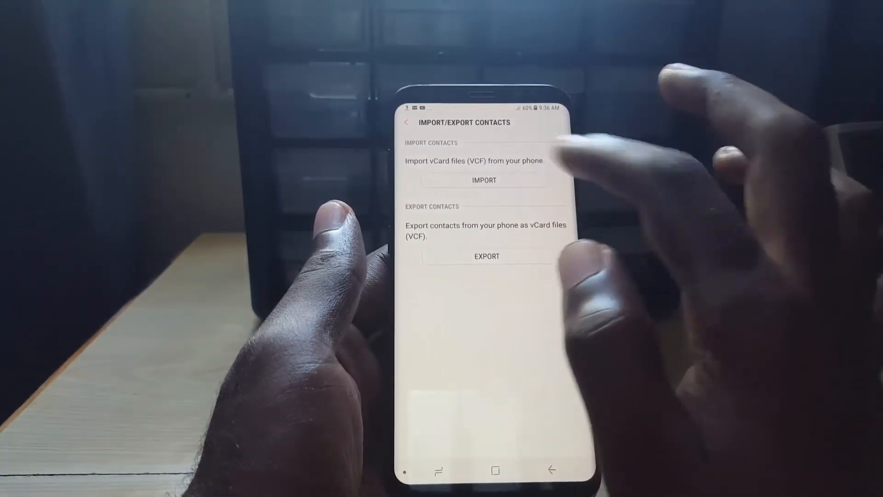
left_click(483, 181)
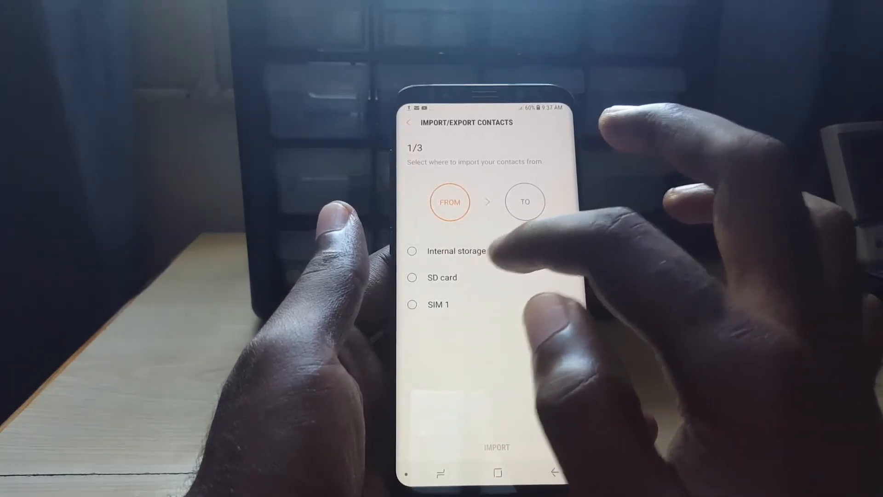
left_click(469, 251)
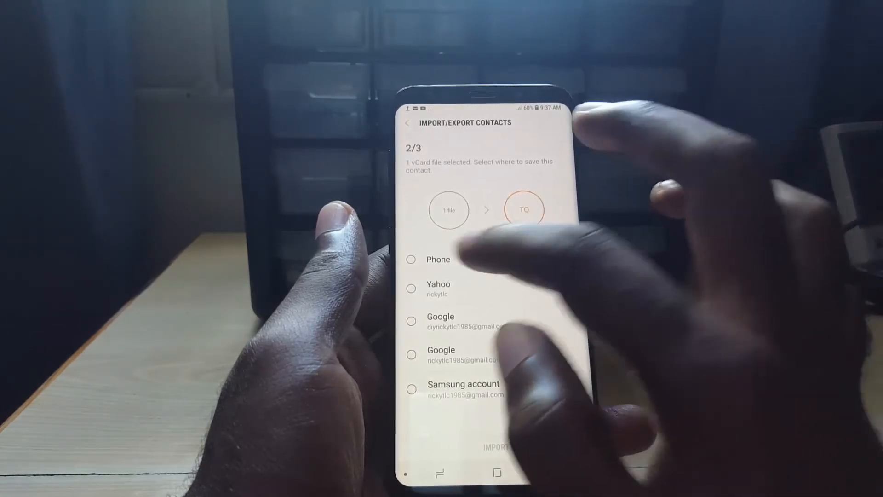
left_click(412, 260)
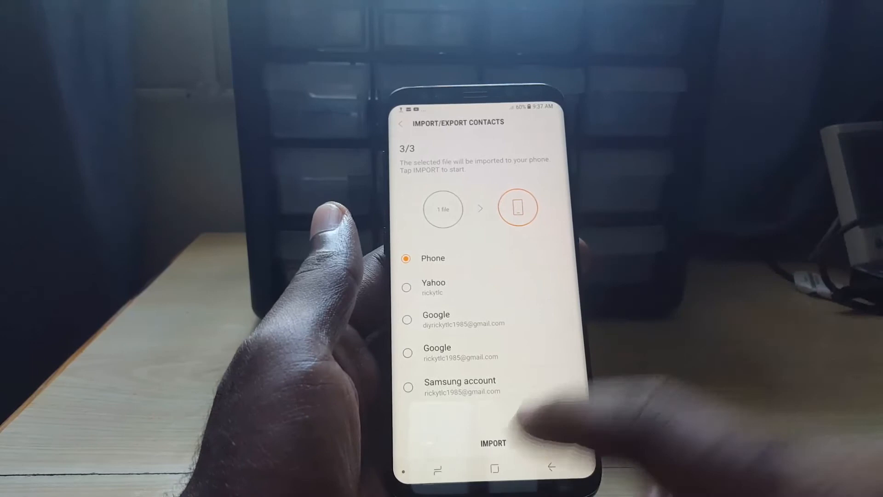
left_click(492, 443)
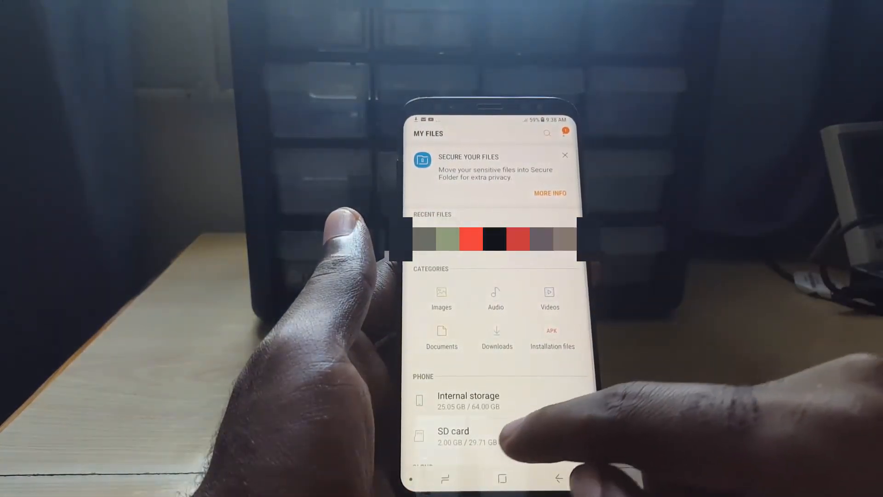
- View Contacts.vcf on the SD card in My Files, then return to the home screen
left_click(453, 431)
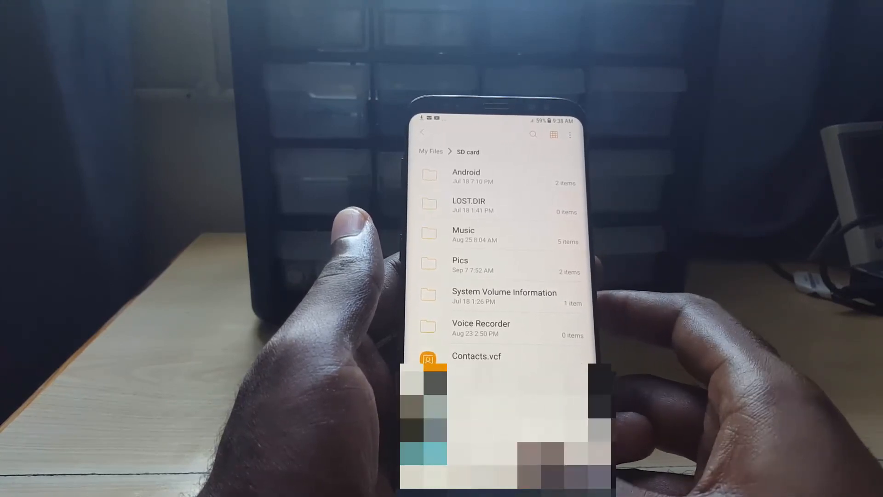
left_click(501, 480)
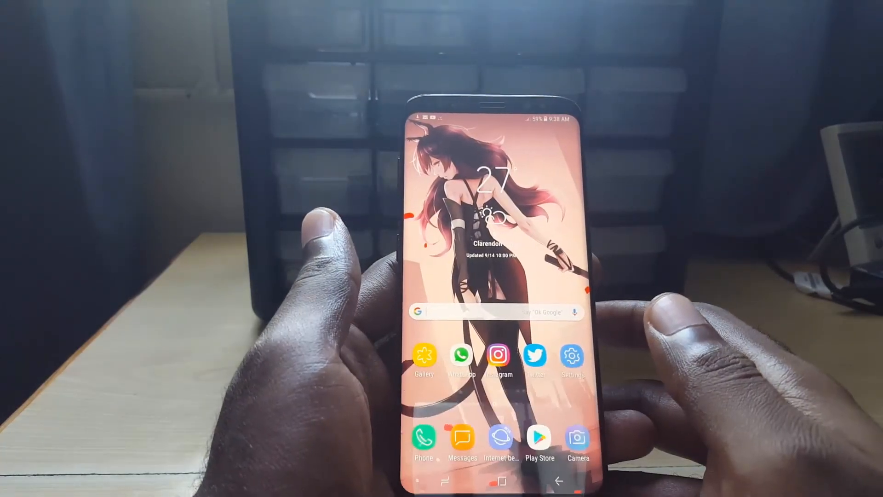